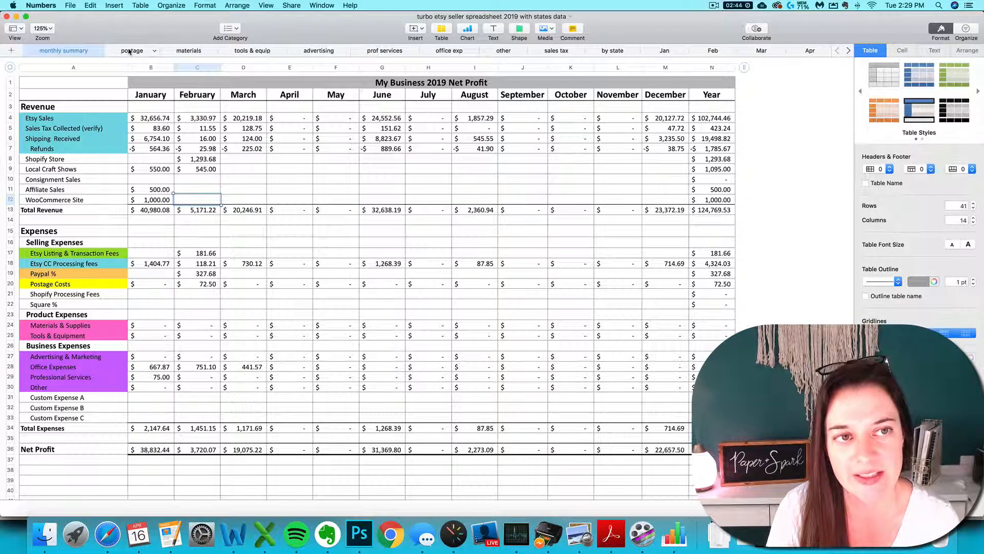
Review the expense sheets, then open the EtsySoldOrders2019 CSV beside the monthly summary.
click(252, 50)
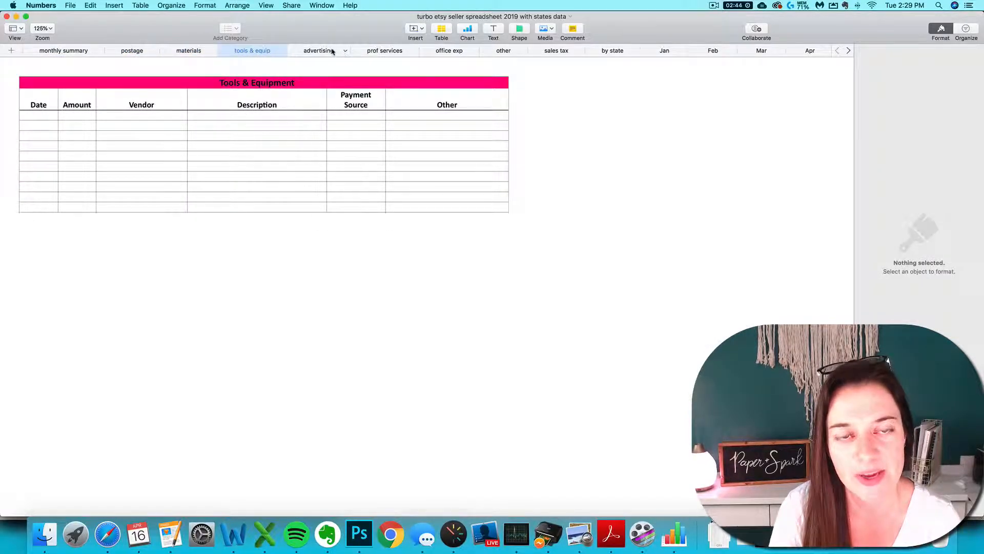
click(384, 50)
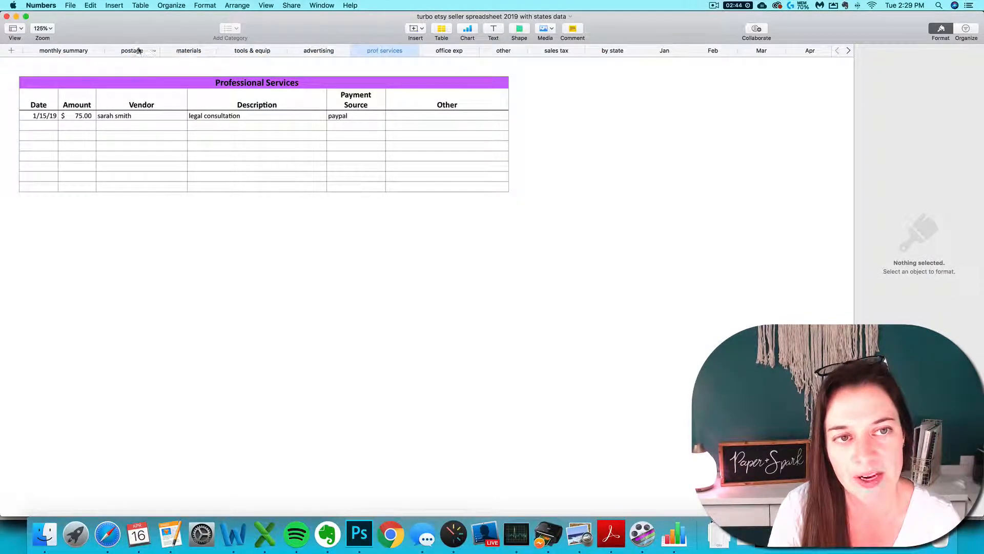
mouse_move(634, 60)
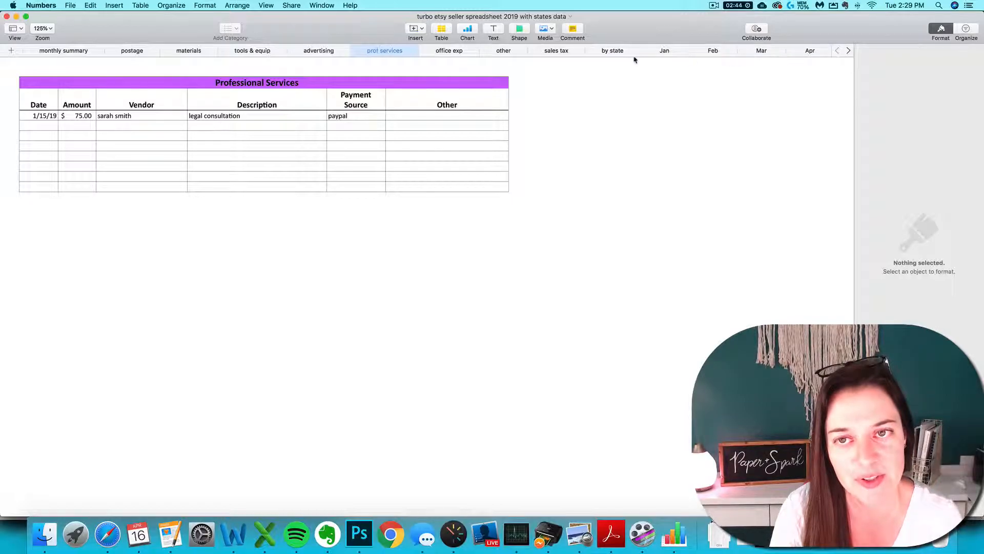
click(62, 50)
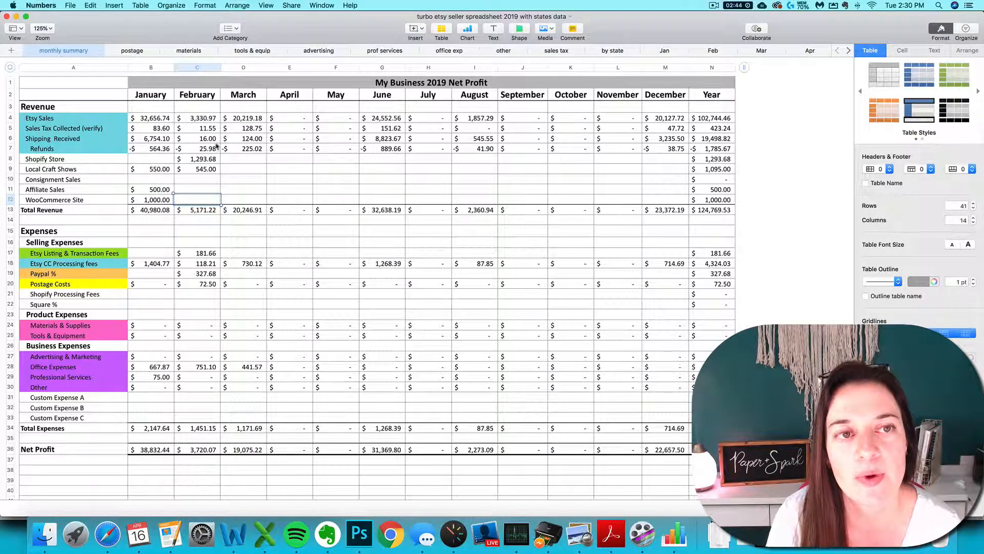
click(197, 189)
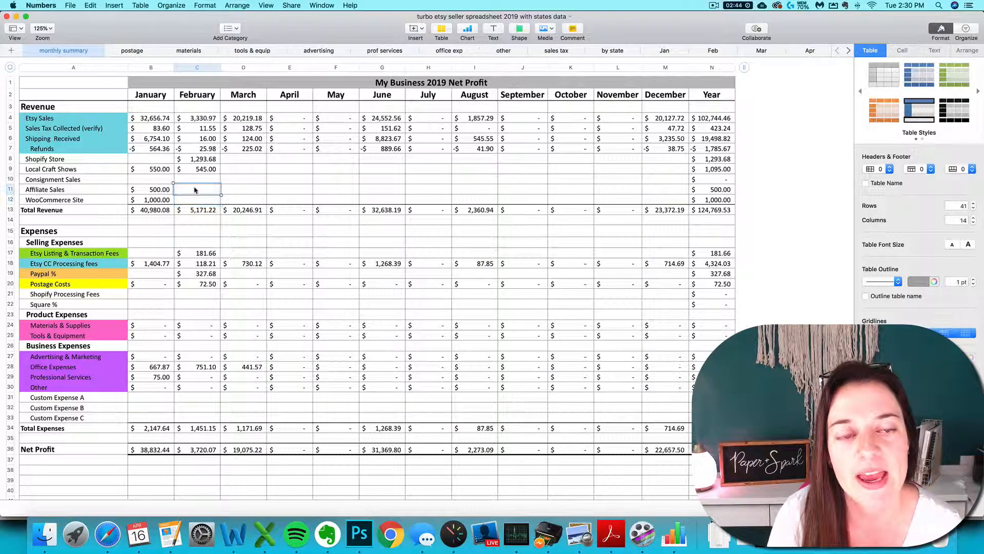
click(197, 169)
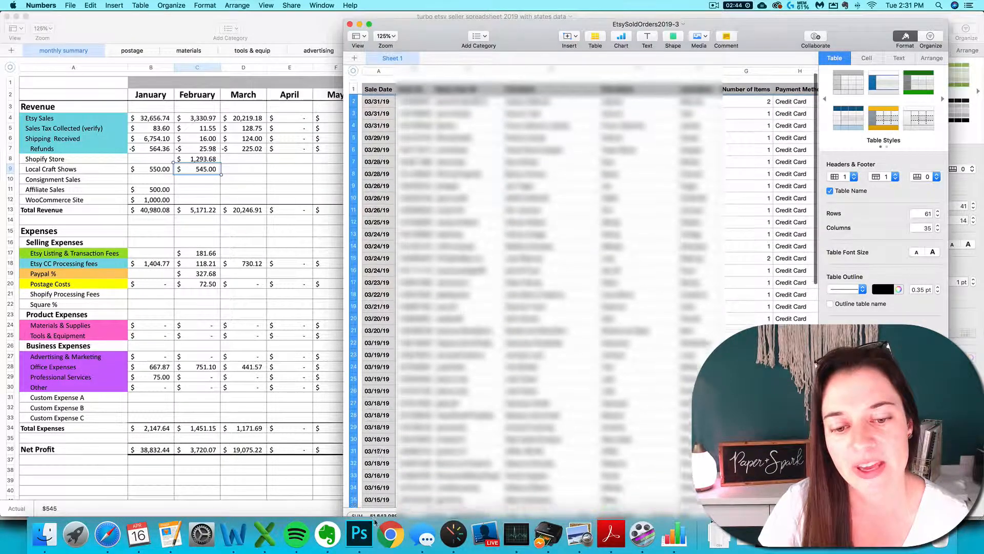
Copy the Etsy orders table and switch to the empty Apr import sheet.
scroll(down, 3)
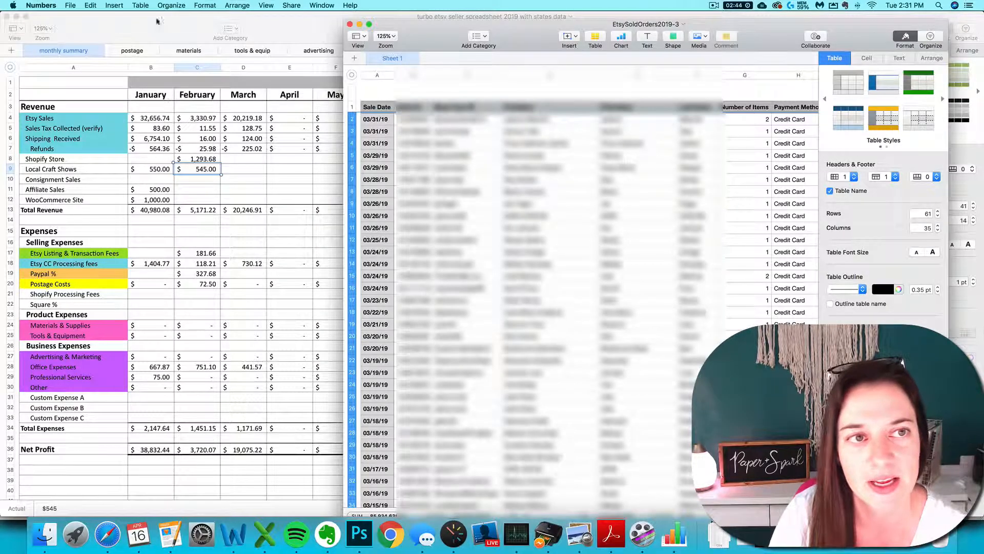
click(90, 5)
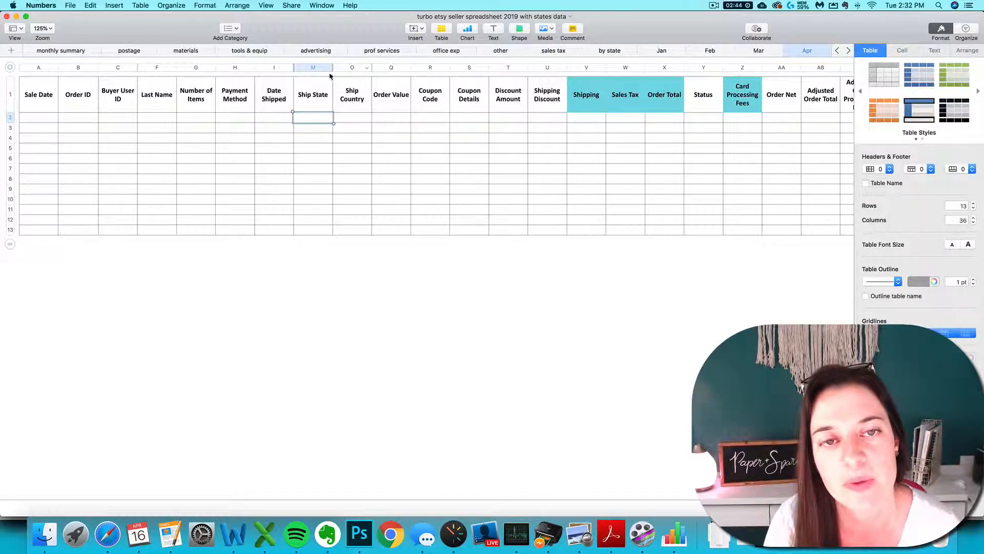
Unhide all columns of the Apr table, revealing Full Name, Street, Ship City and Currency.
click(196, 138)
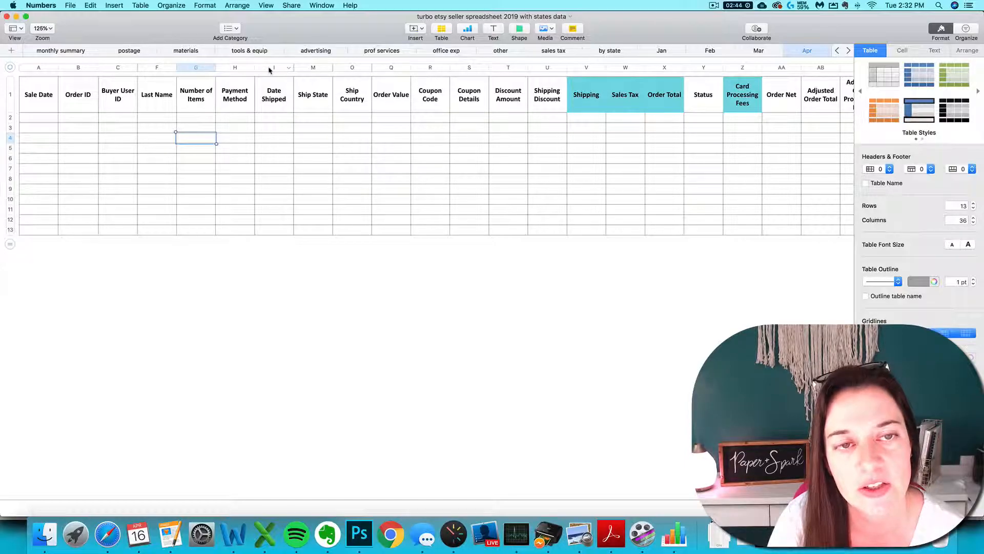
click(78, 67)
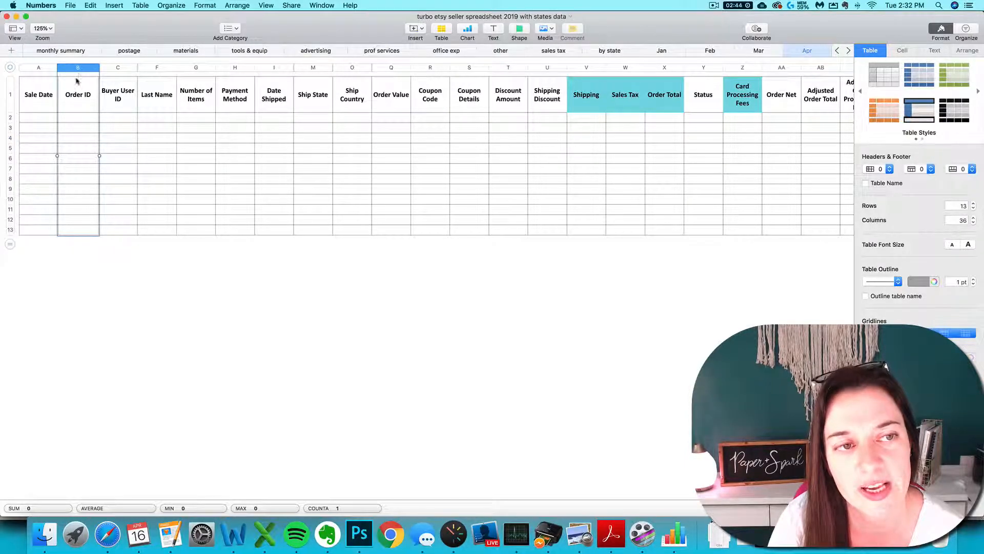
right_click(78, 67)
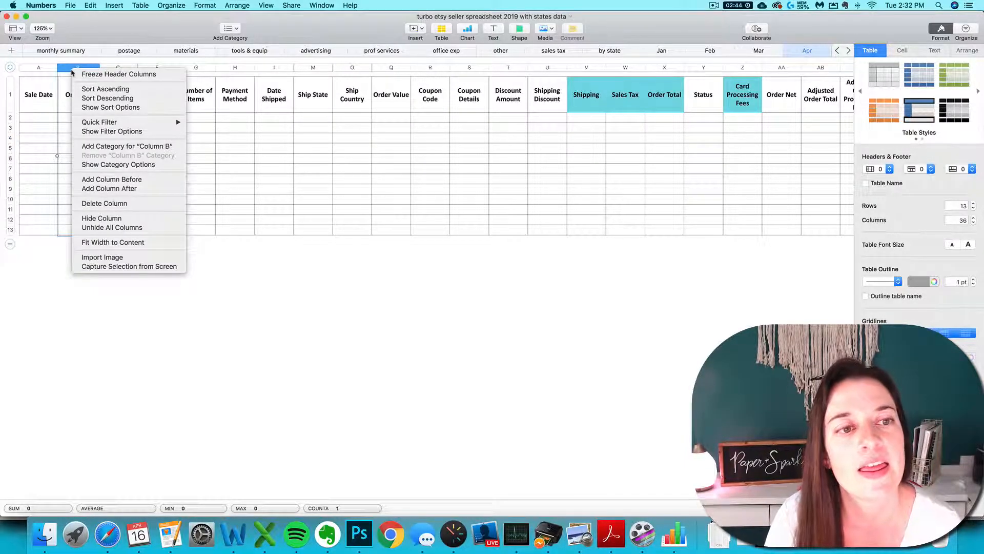
mouse_move(112, 179)
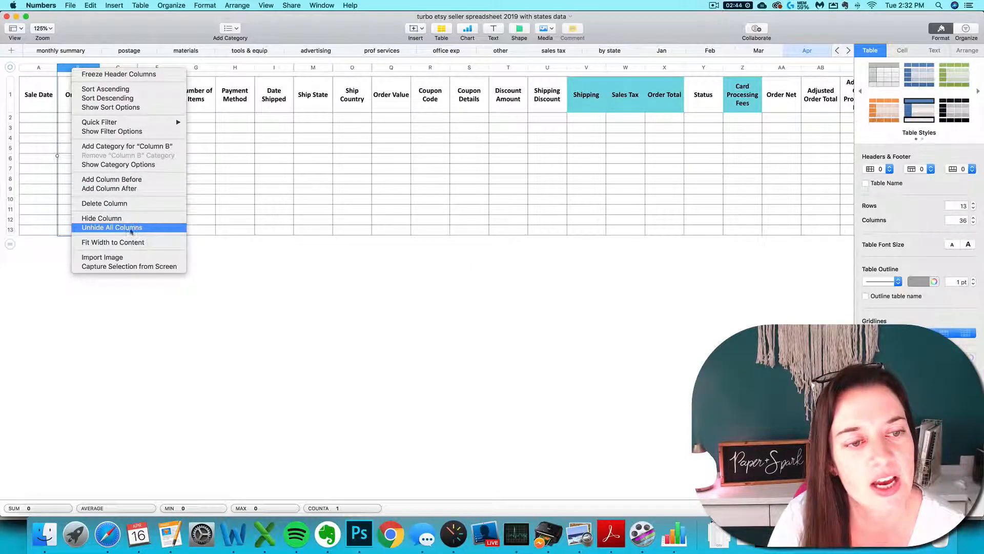
click(112, 227)
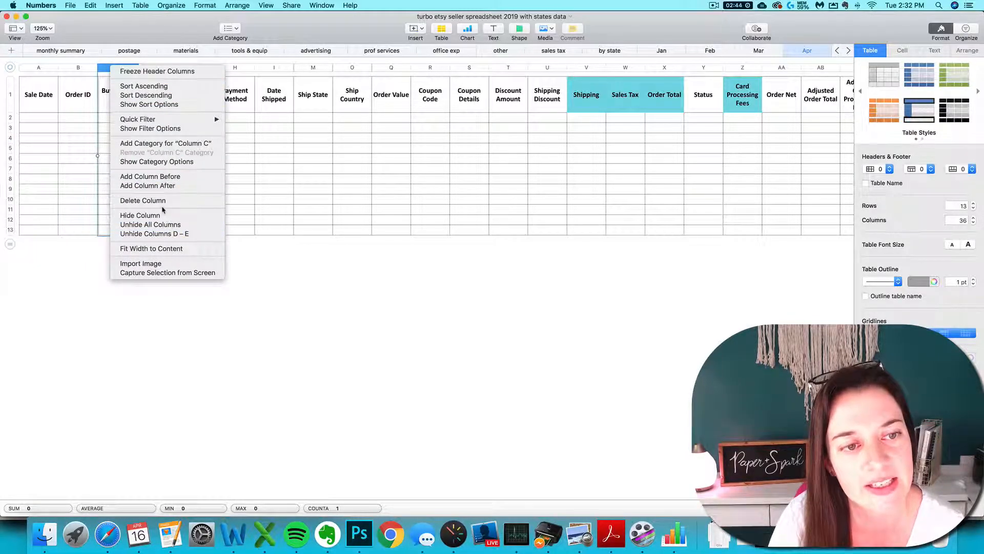
mouse_move(150, 224)
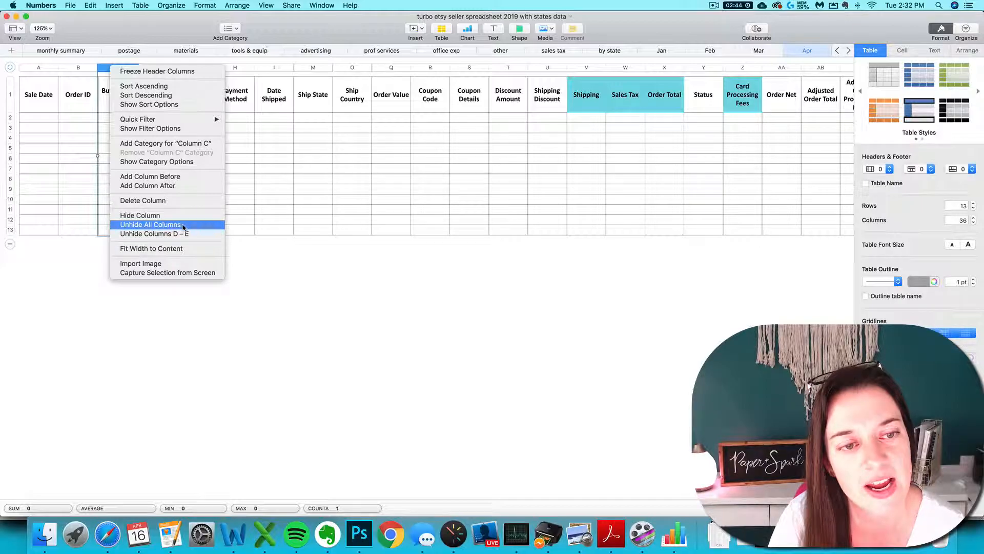
mouse_move(154, 234)
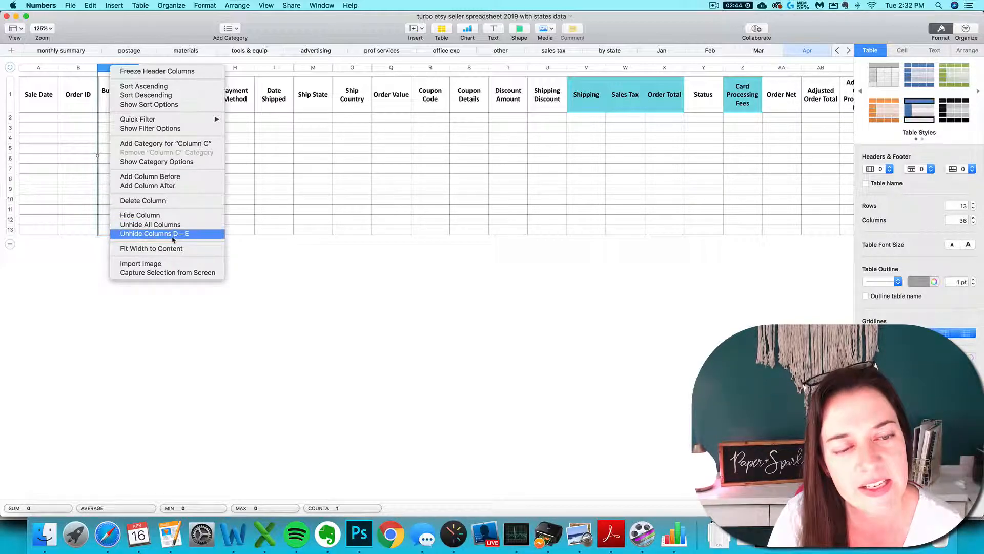
mouse_move(142, 200)
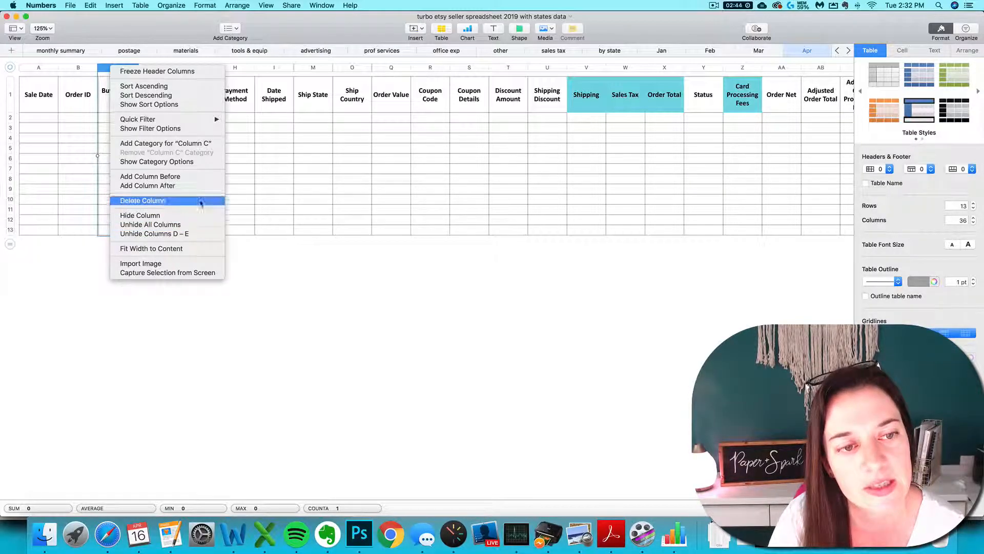
click(143, 201)
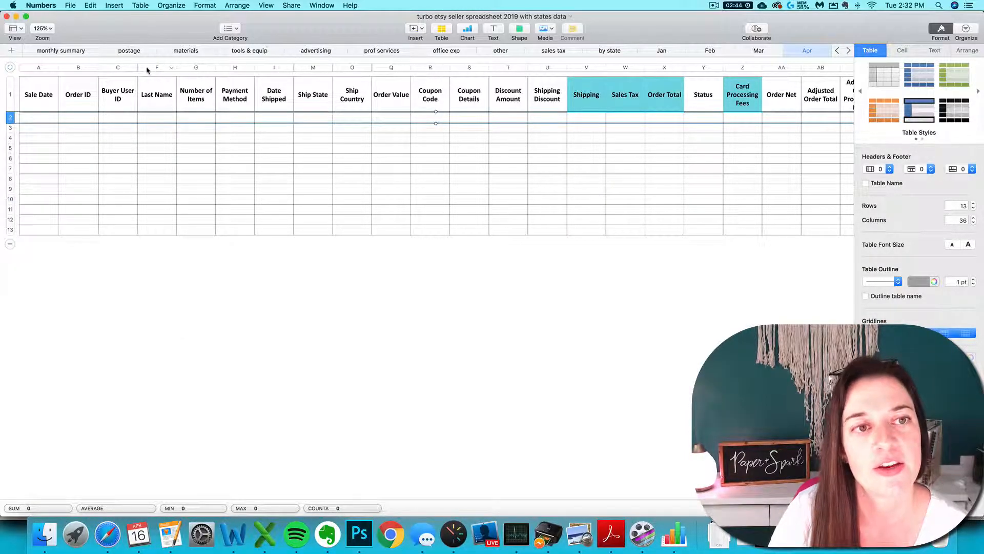
click(117, 67)
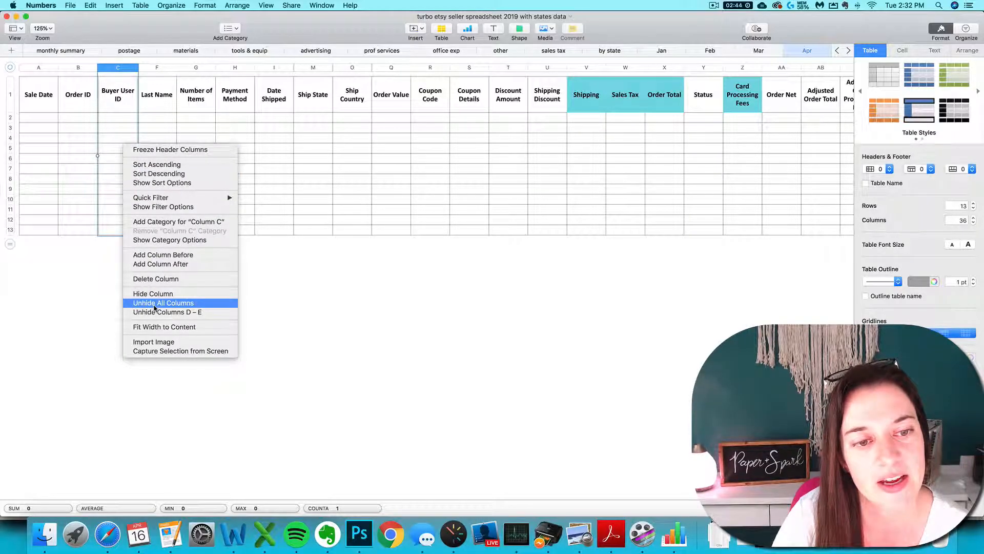
click(163, 302)
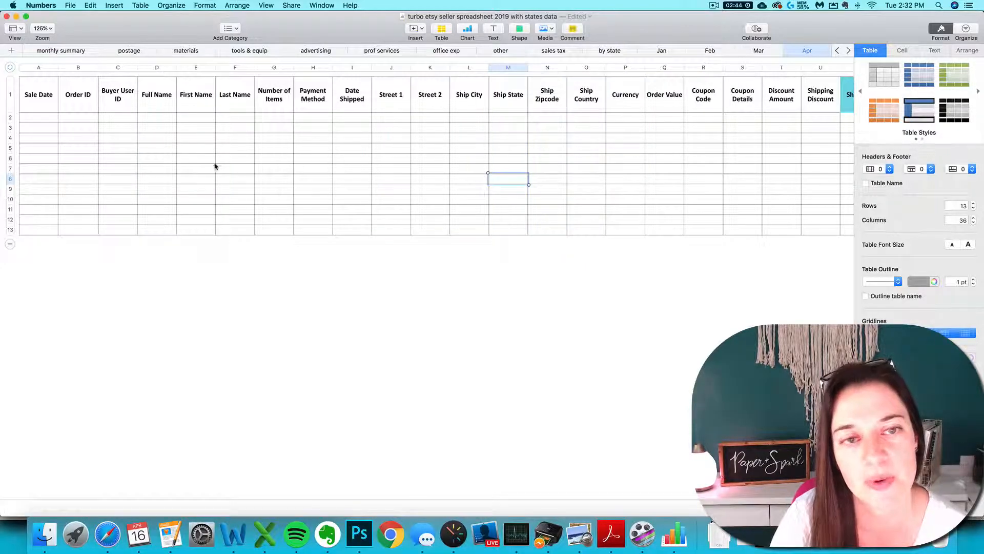
Paste the Etsy orders starting at cell A2, then return to the monthly summary sheet.
click(39, 128)
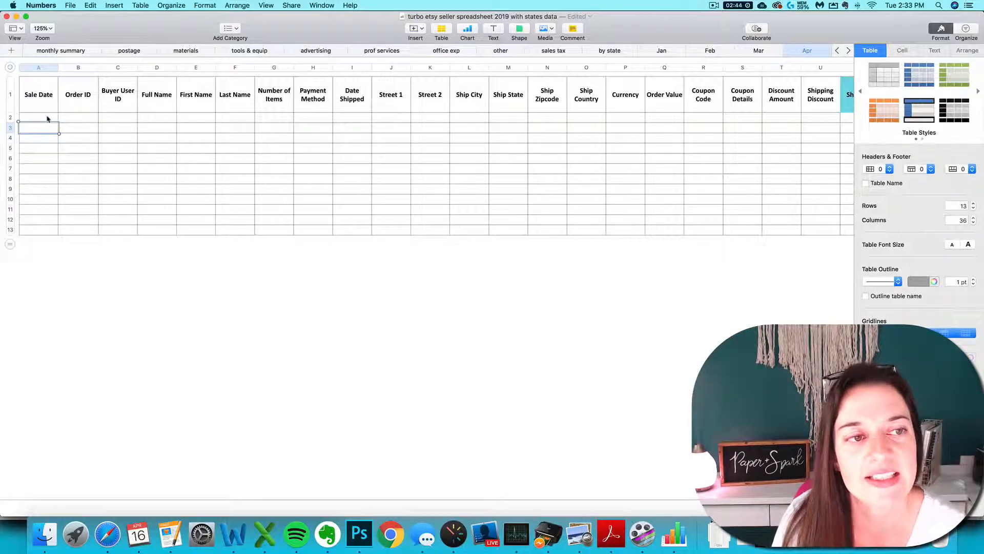
click(38, 117)
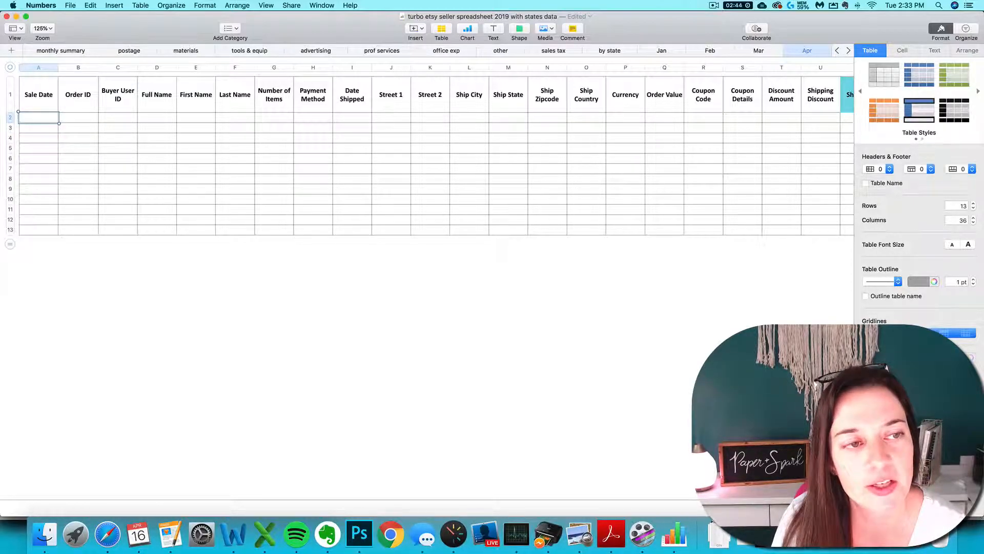
click(10, 117)
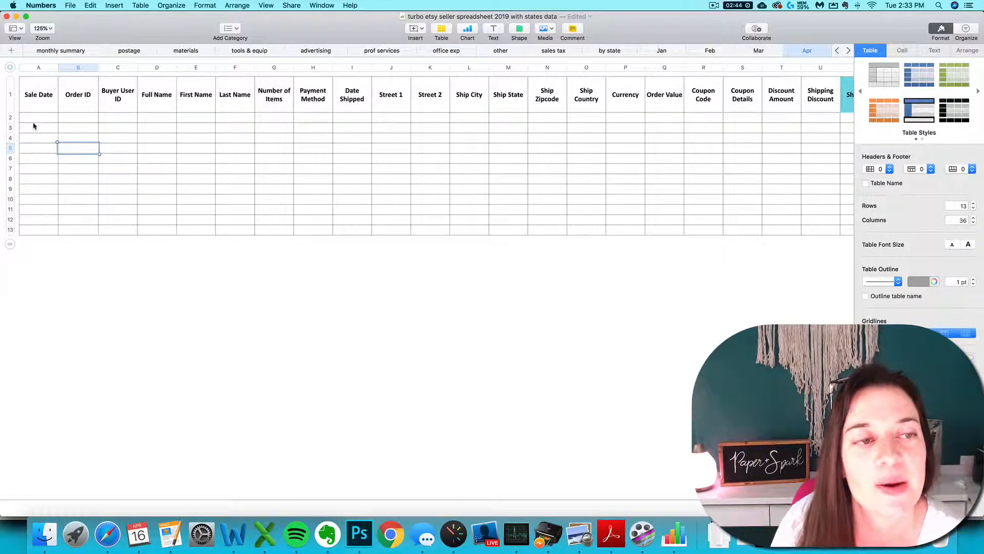
click(38, 118)
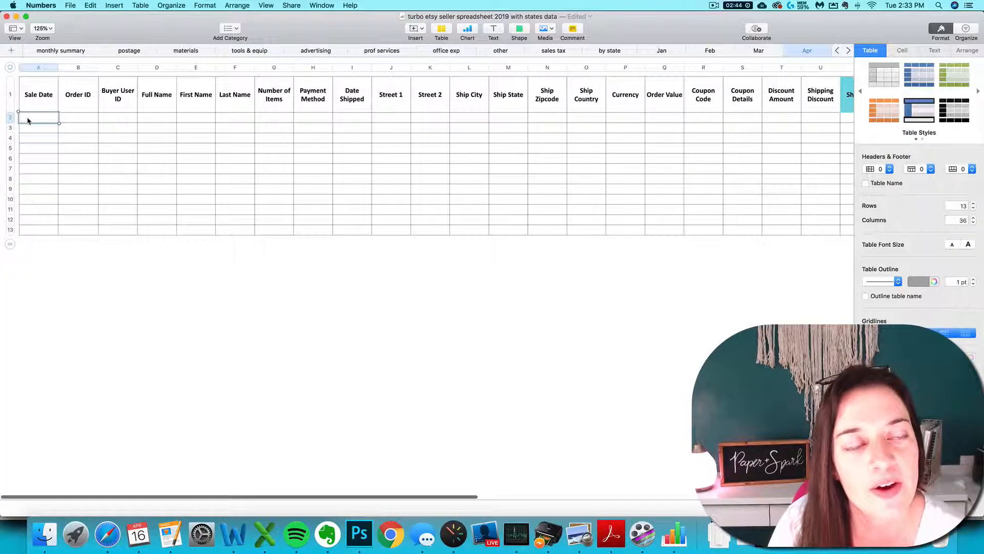
click(90, 6)
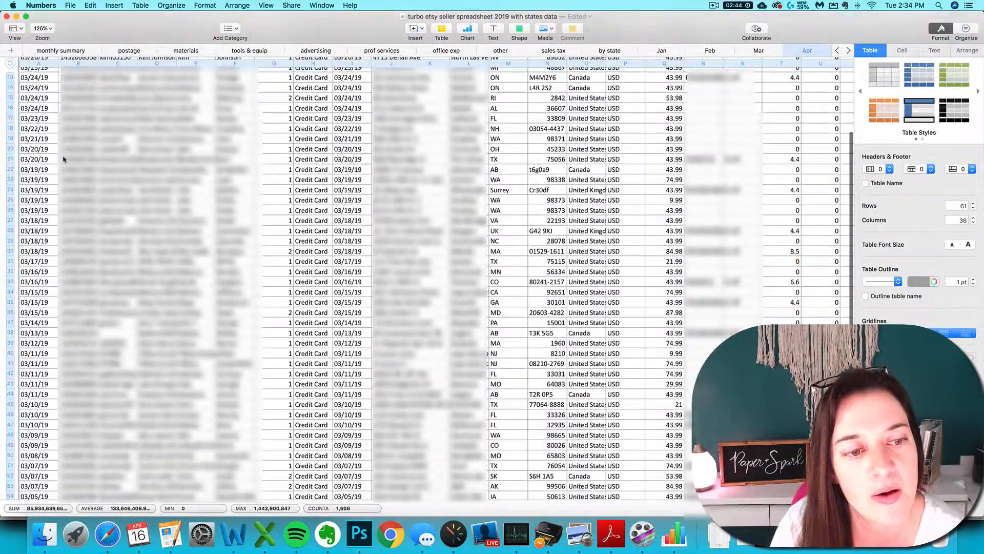
scroll(down, 3)
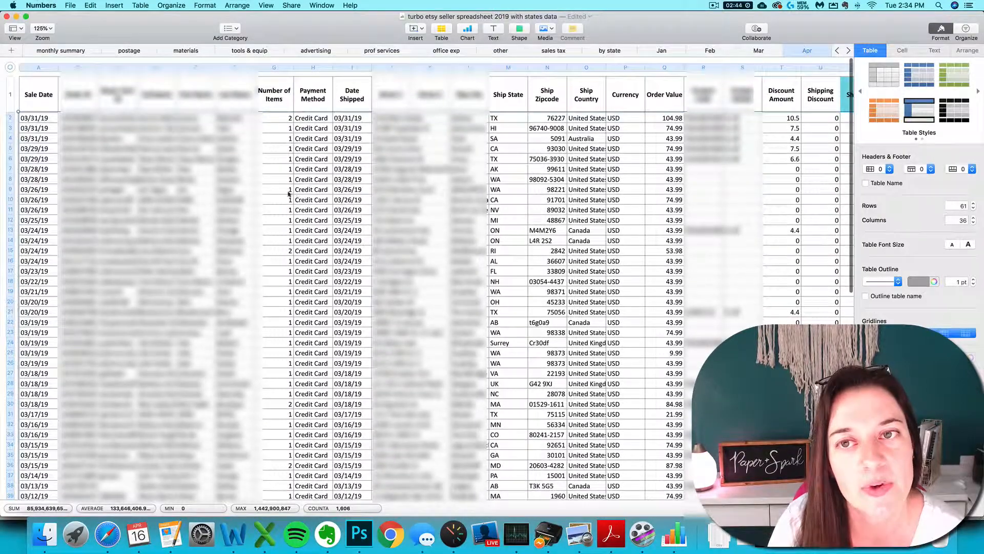
click(60, 50)
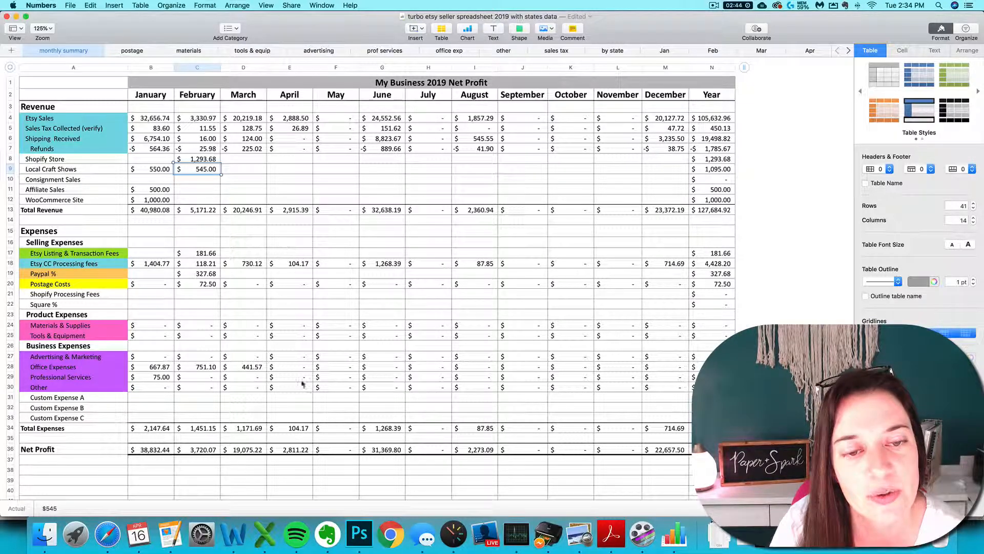
mouse_move(282, 143)
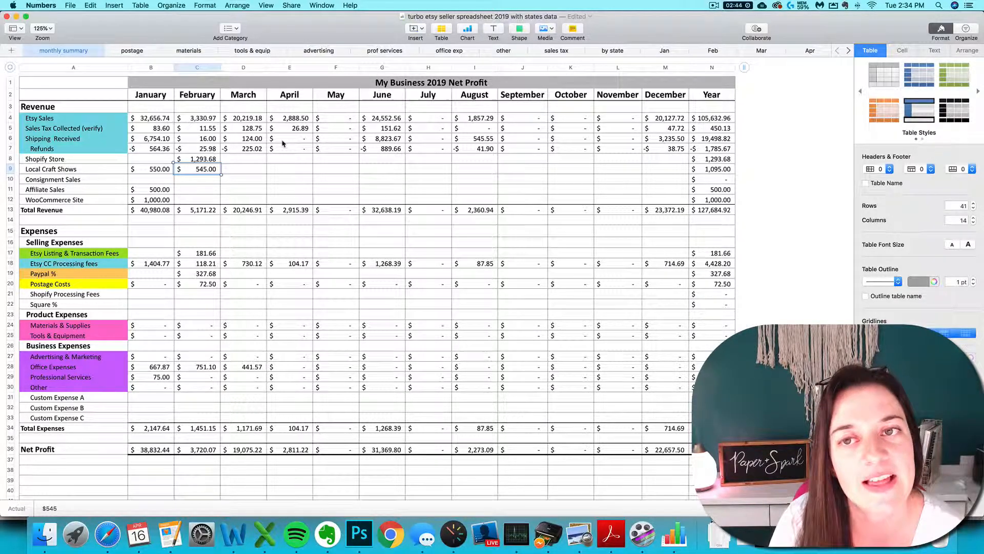